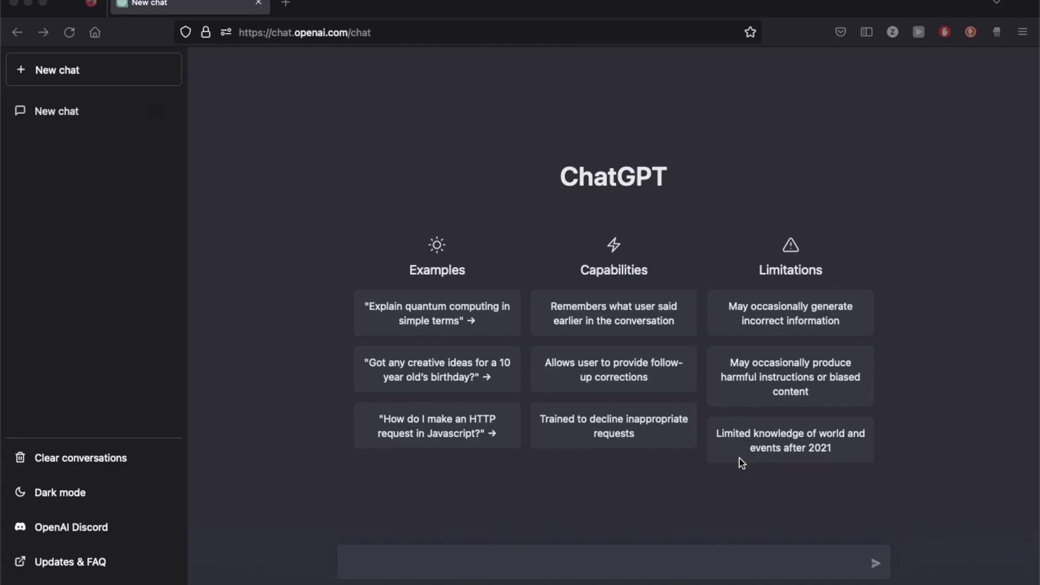
mouse_move(843, 330)
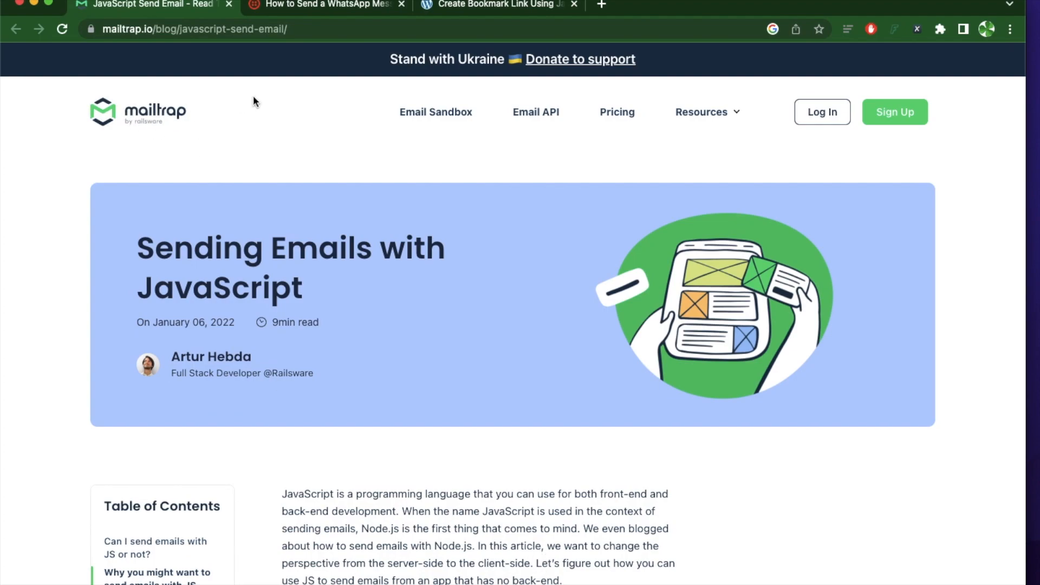
mouse_move(525, 528)
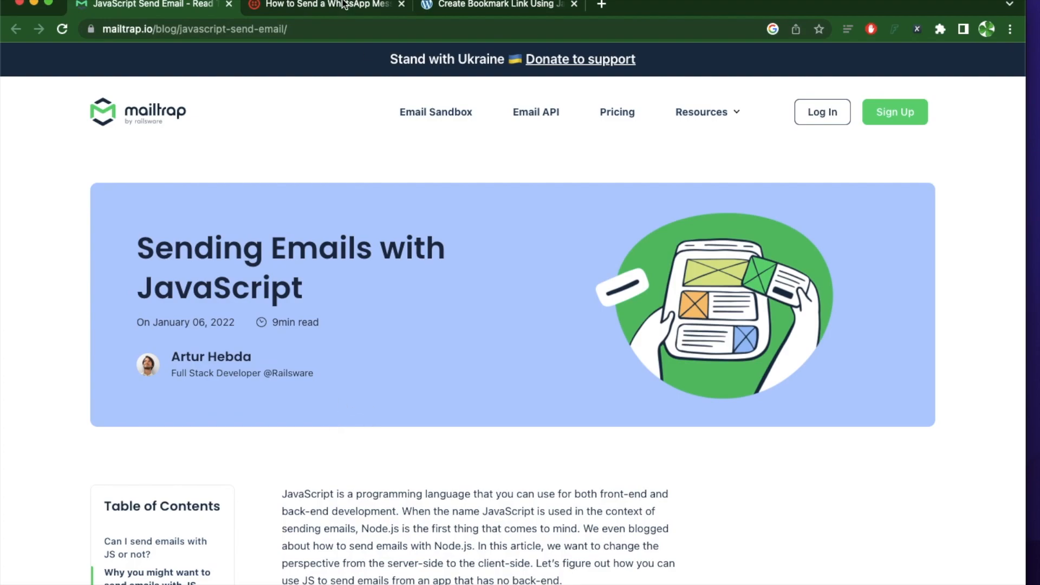
- Look over the WhatsApp message and bookmark link articles, then return to the email sending article
click(329, 5)
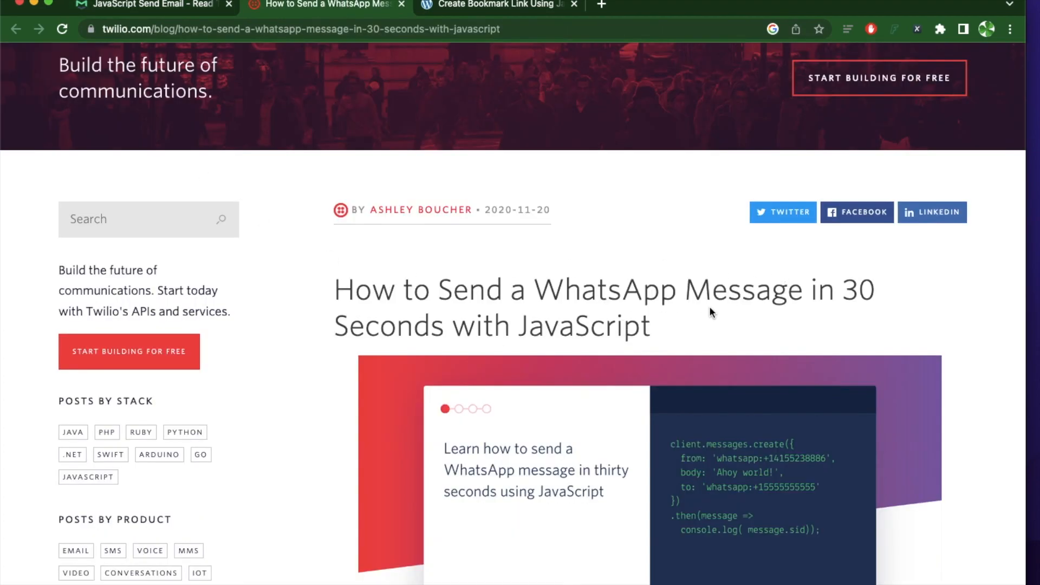
click(505, 5)
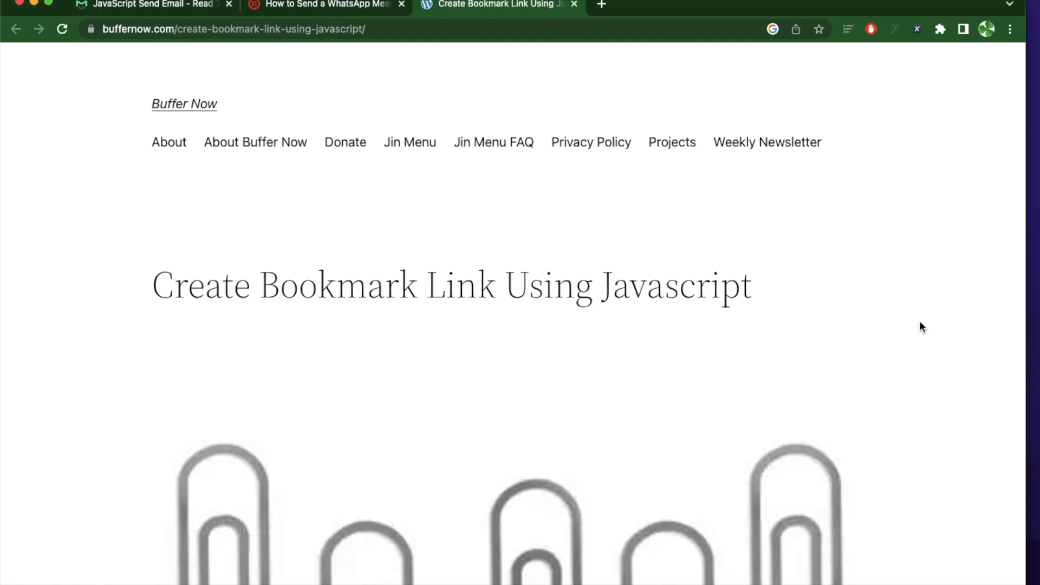
click(152, 4)
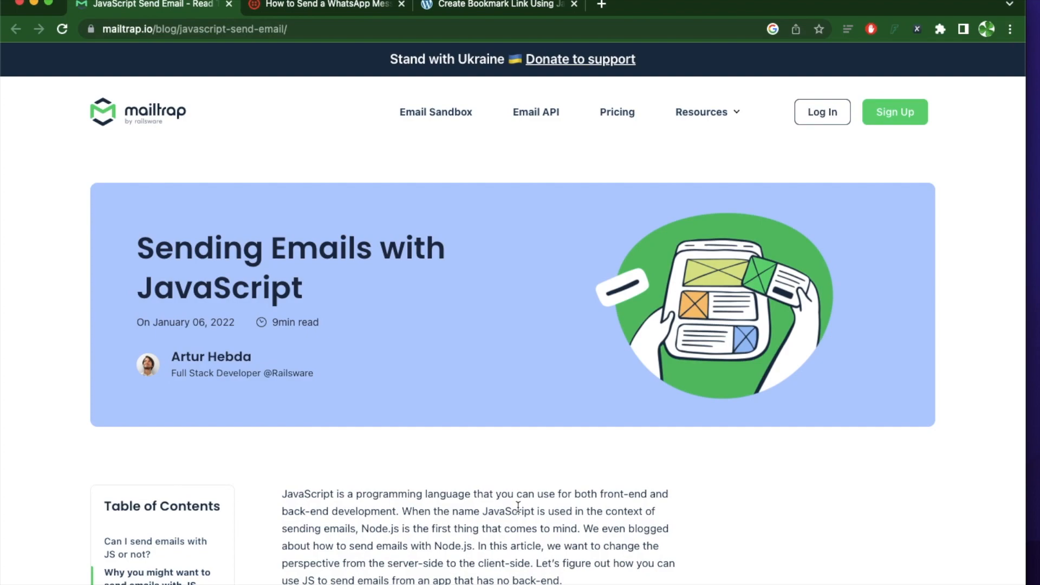
- Select part of the sendEmail code sample and begin a new ChatGPT prompt with "Com"
scroll(down, 3)
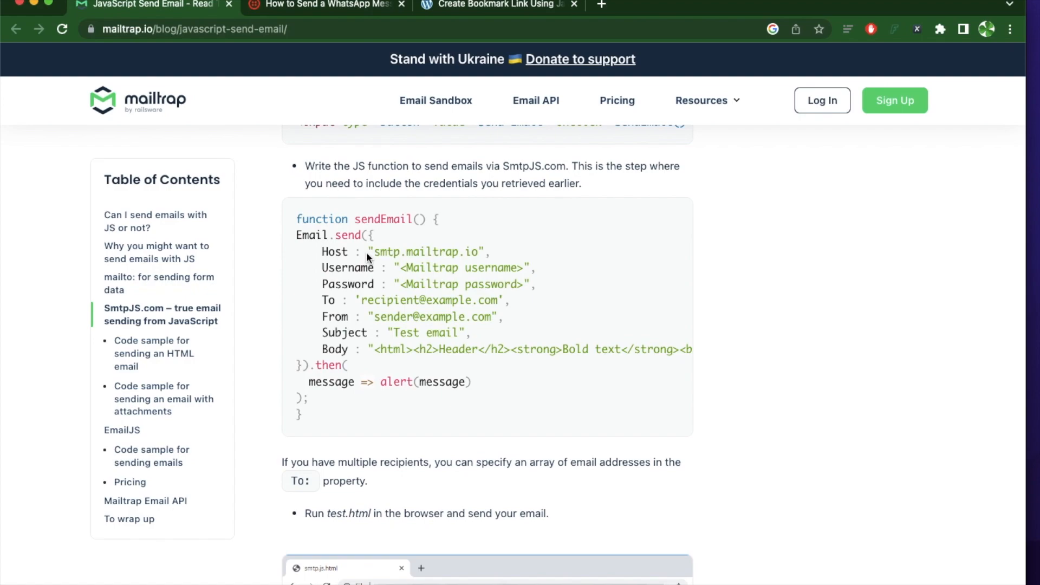
double_click(386, 251)
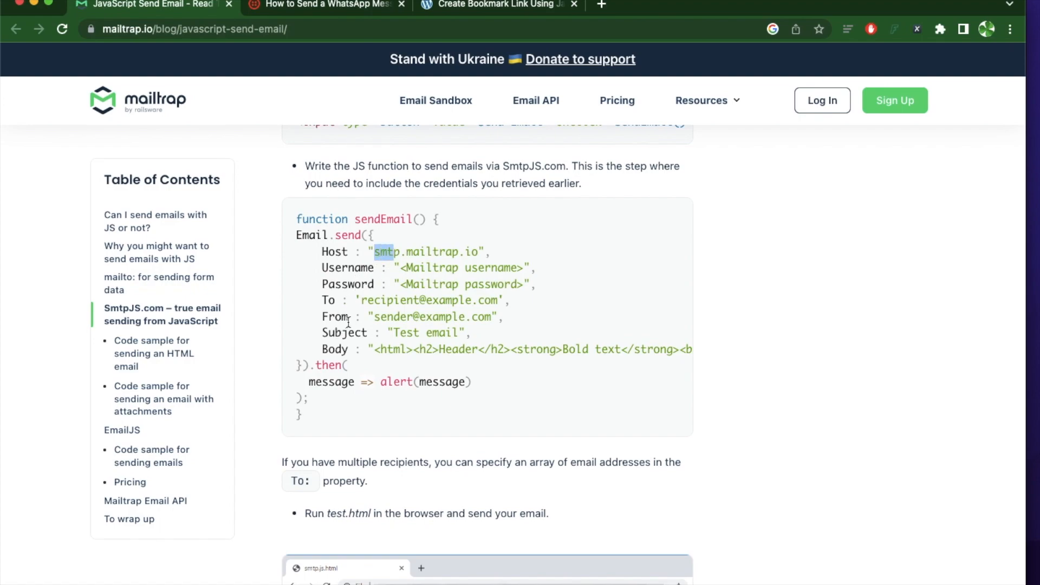
mouse_move(327, 416)
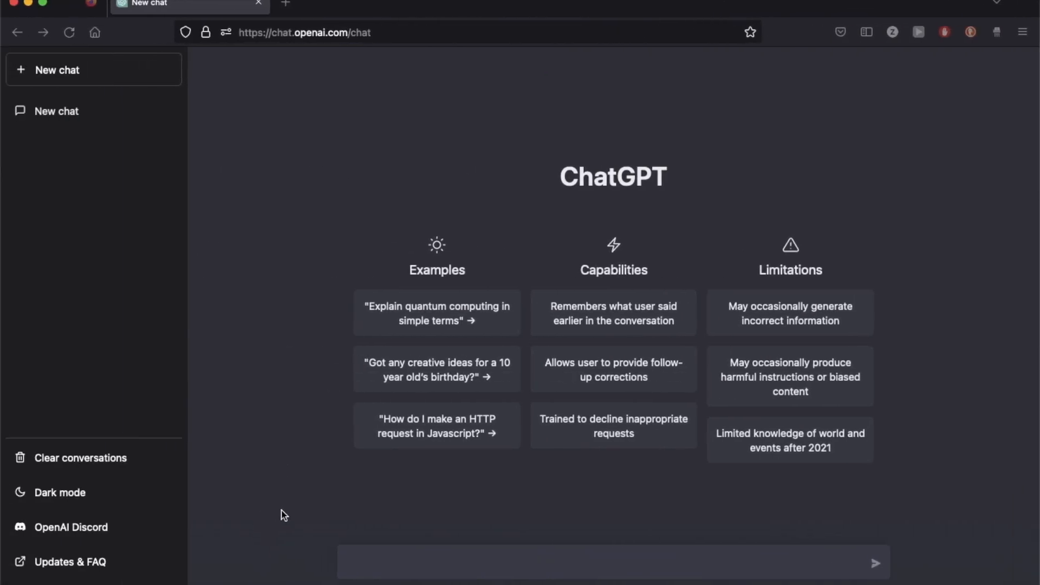
text(Com)
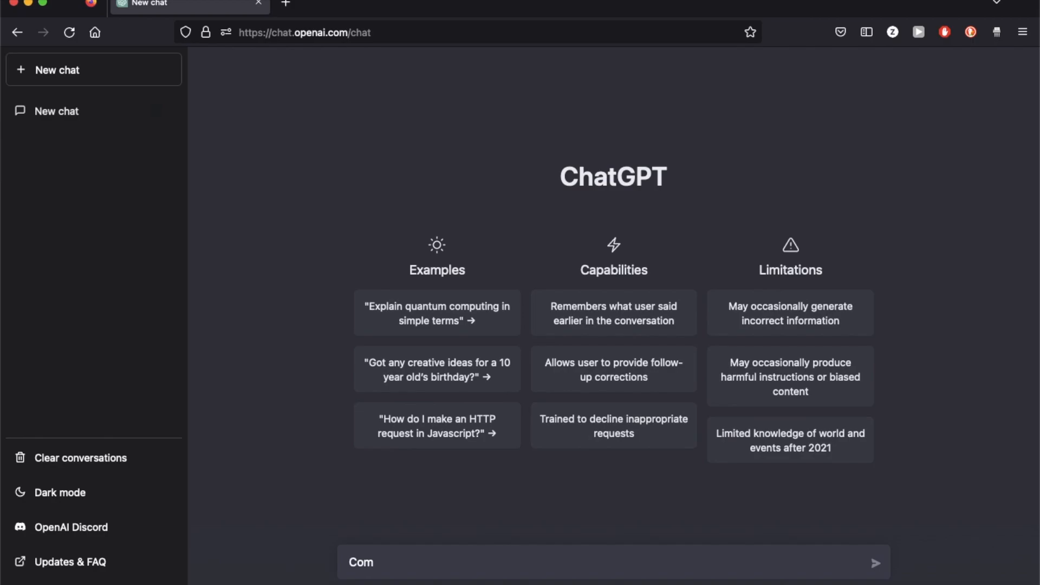